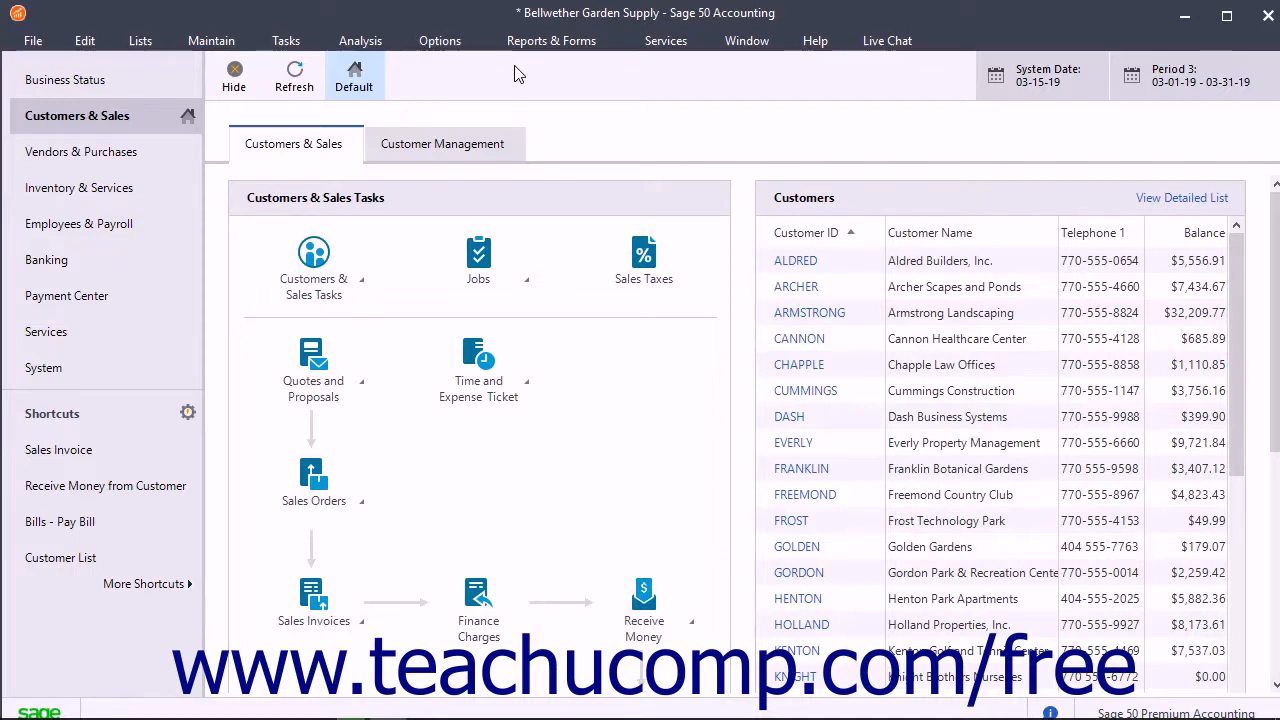
- Start Select for Payment from the Tasks menu, showing the filter selection
click(286, 40)
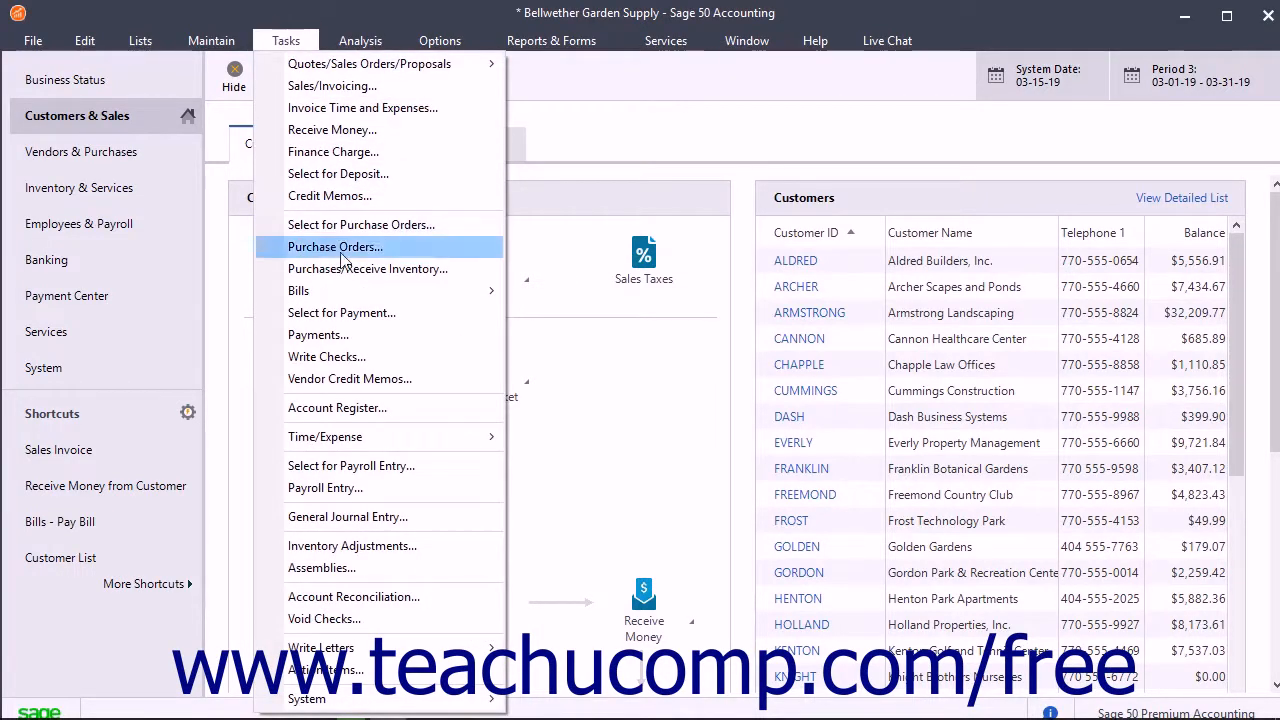
click(341, 312)
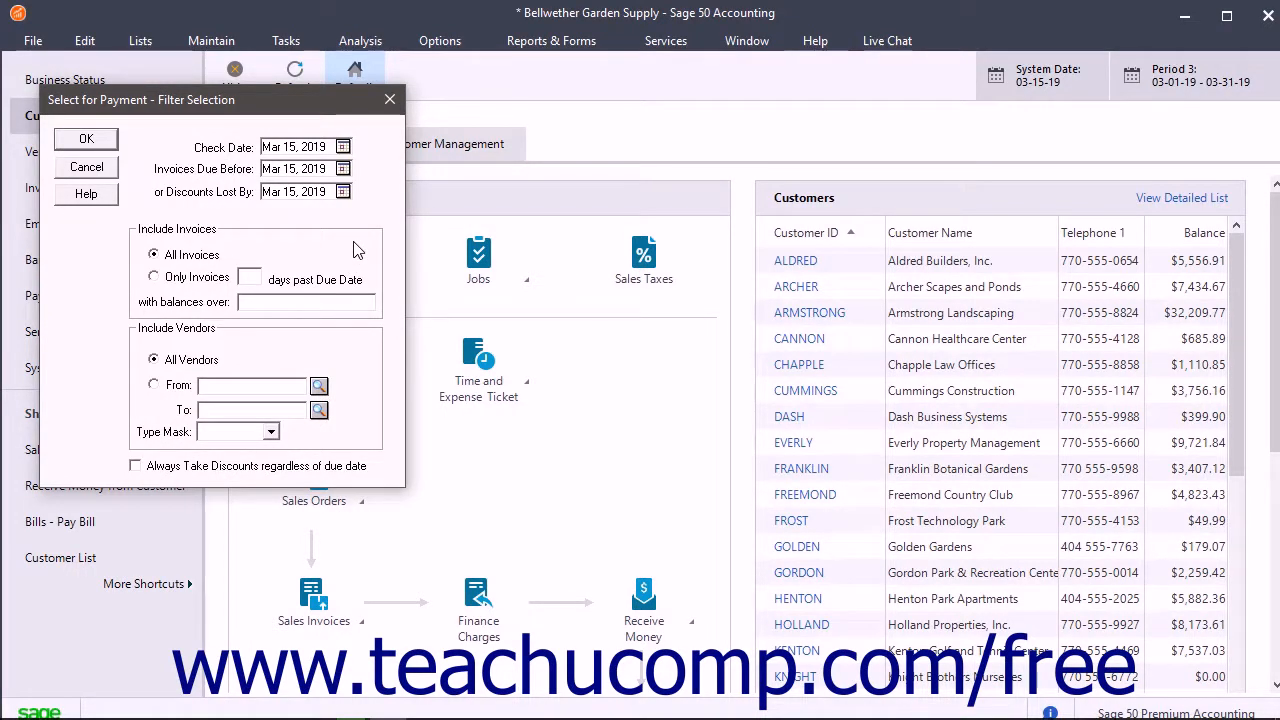
mouse_move(233, 116)
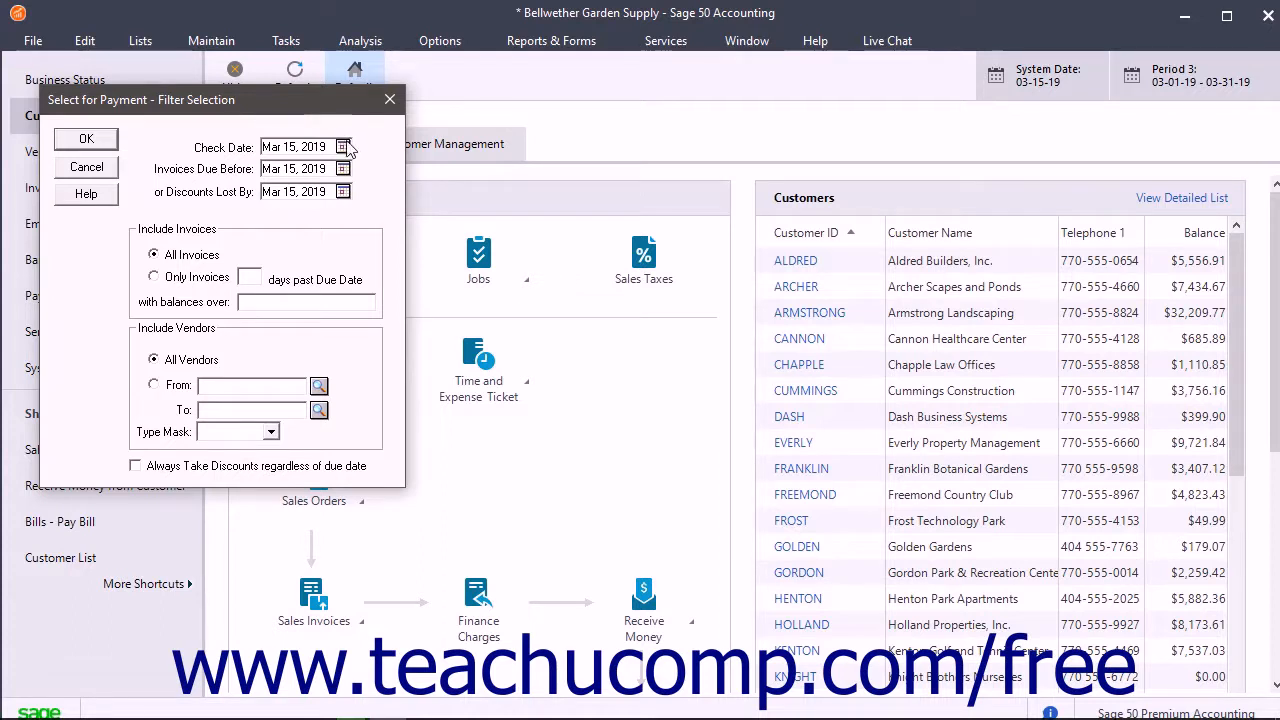
click(342, 147)
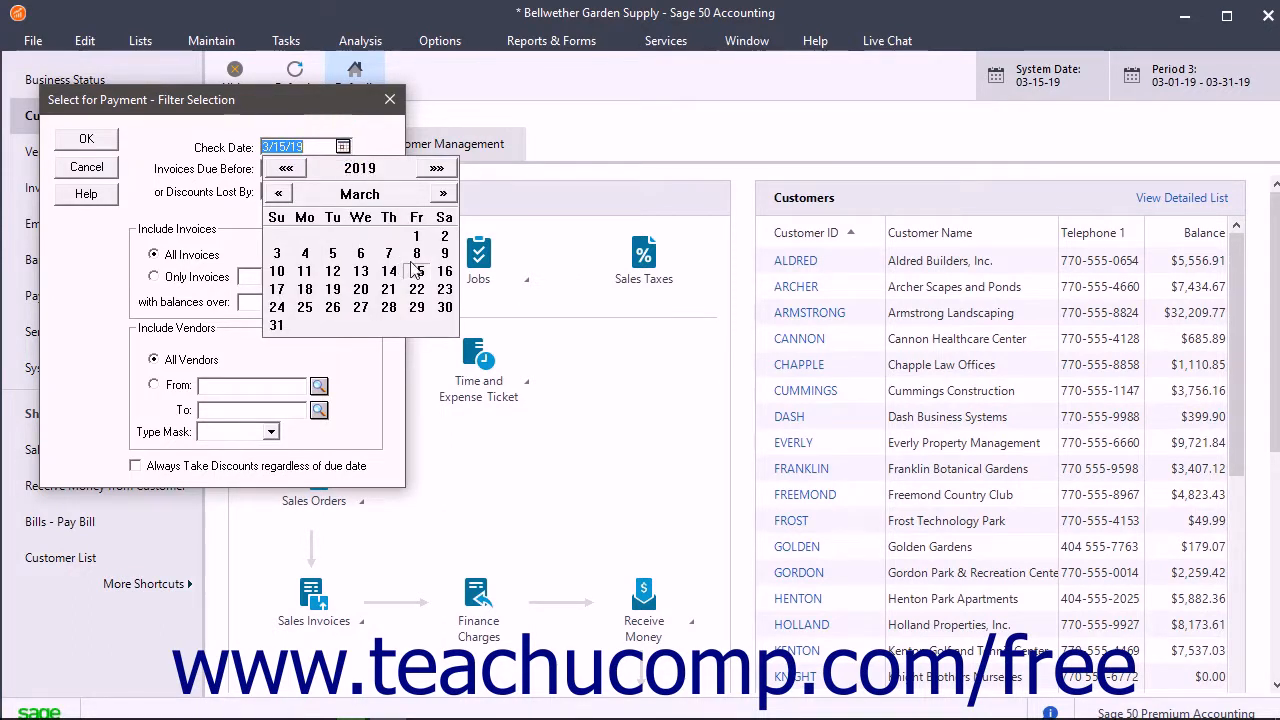
click(416, 270)
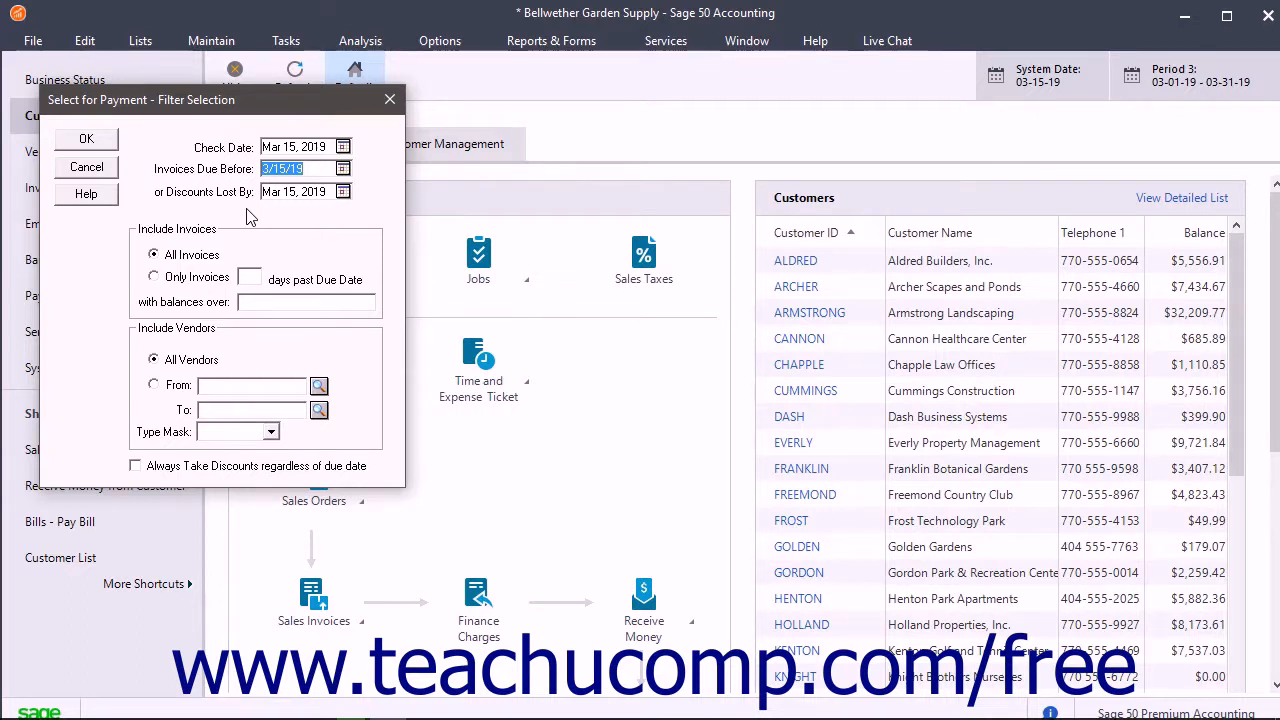
mouse_move(213, 254)
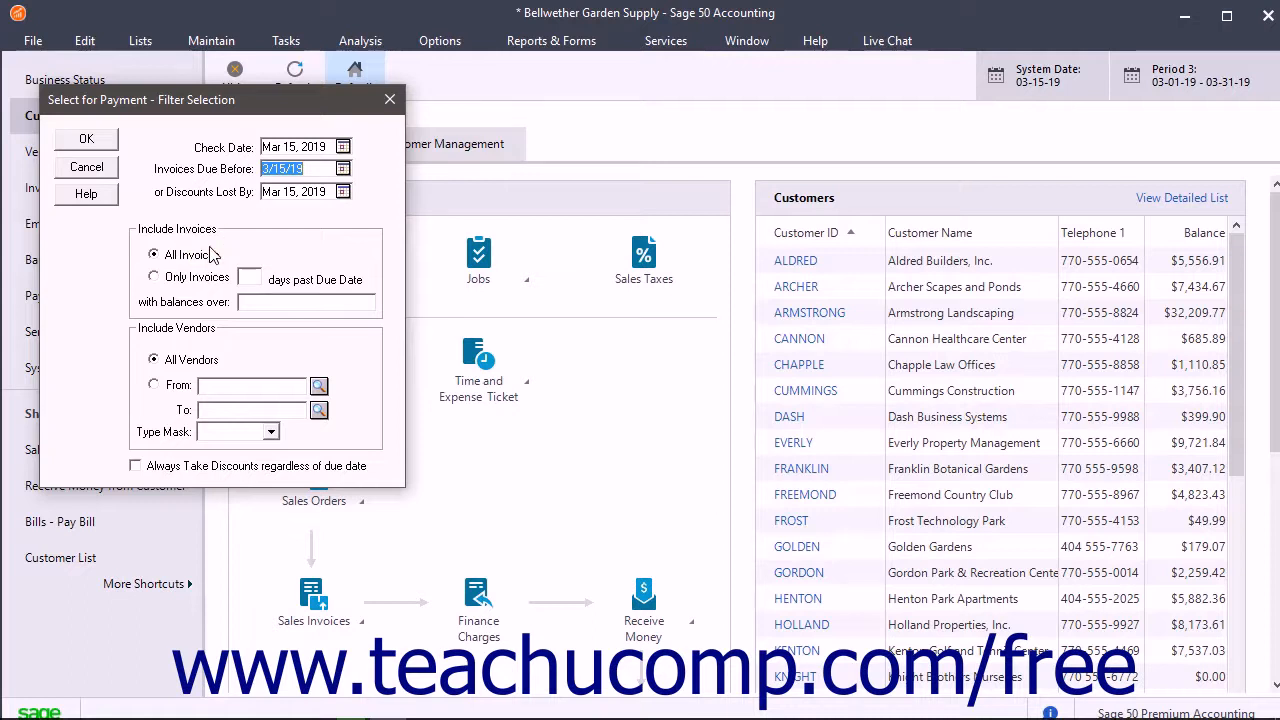
mouse_move(180, 276)
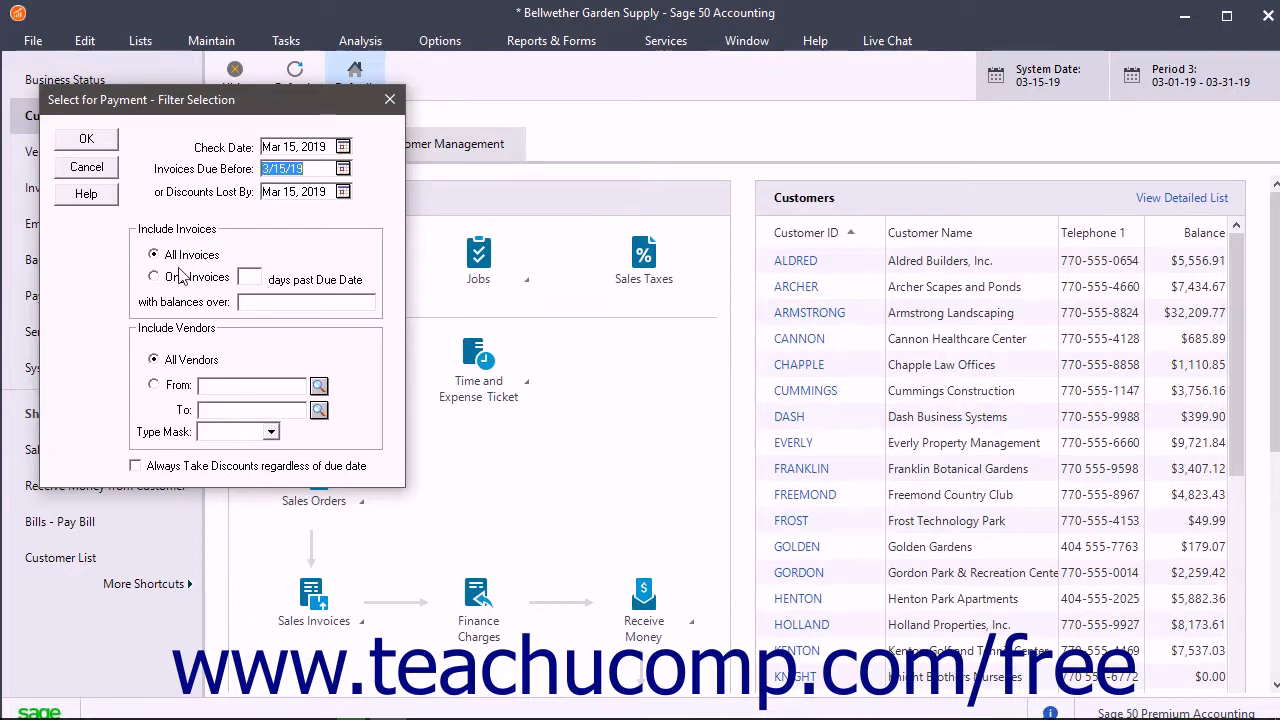
- Restrict the filter to only invoices 60 days past due date, keeping all vendor types
click(153, 276)
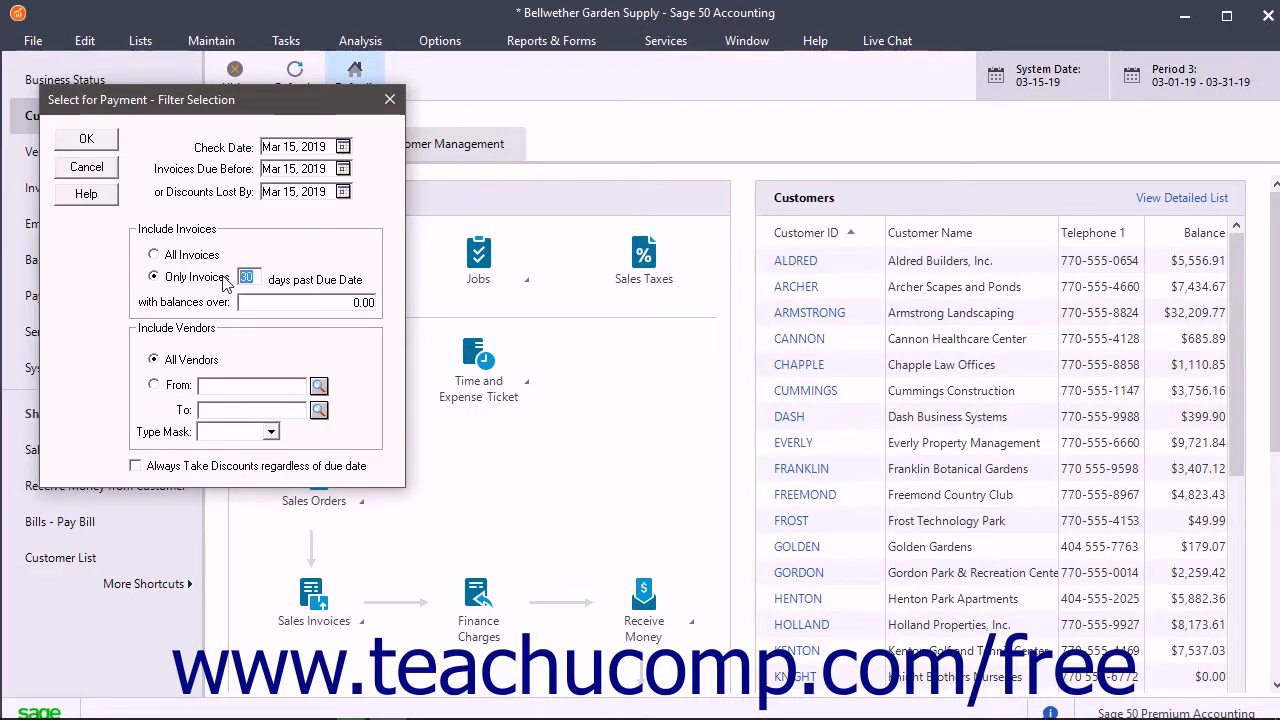
text(60)
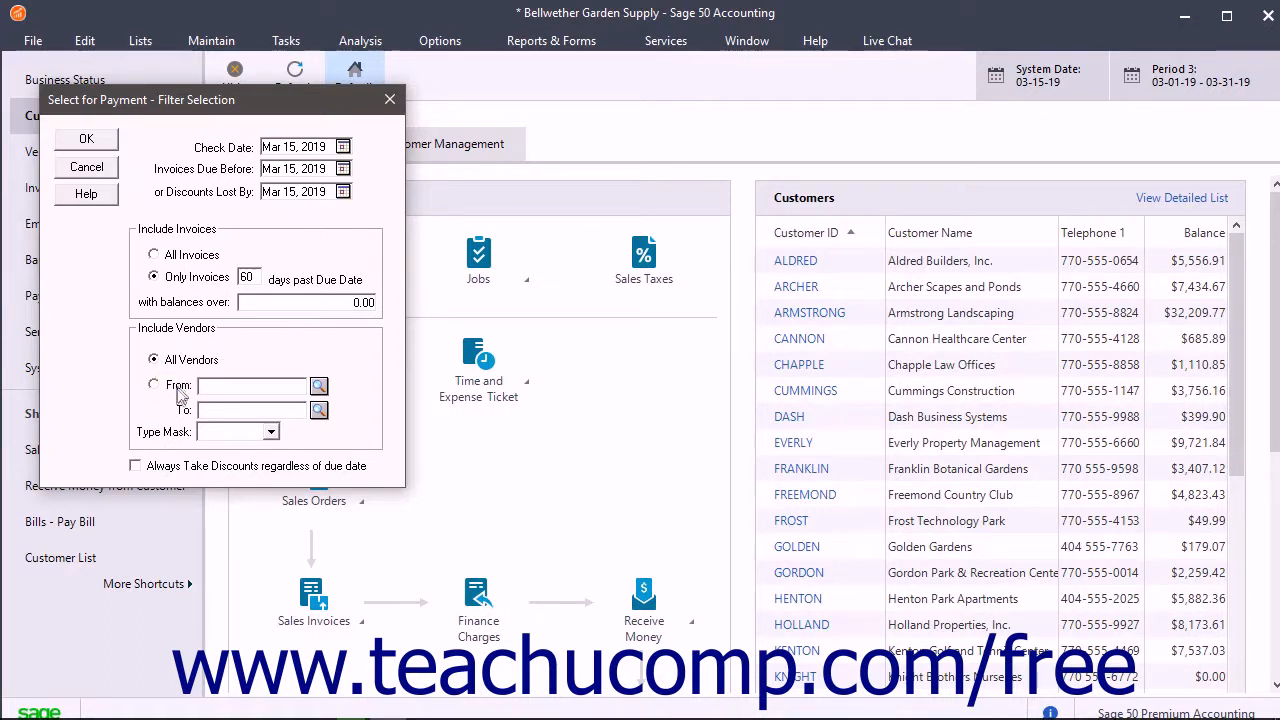
mouse_move(183, 433)
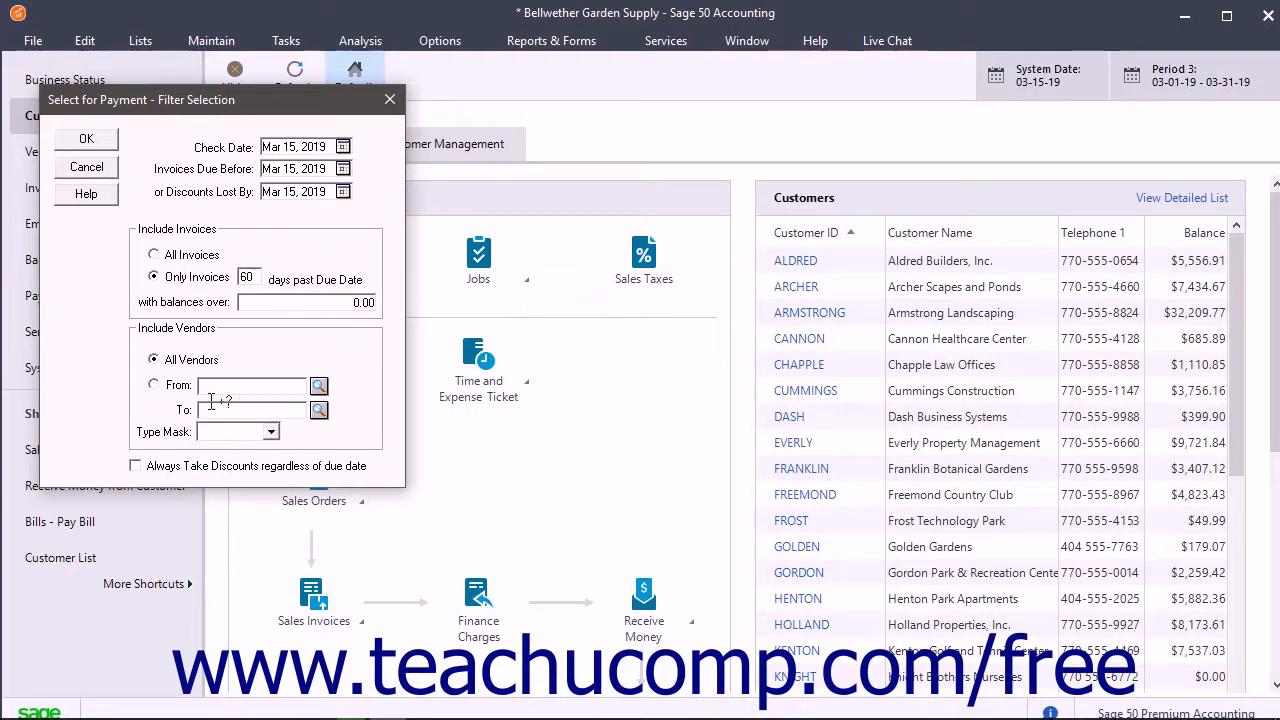
click(271, 431)
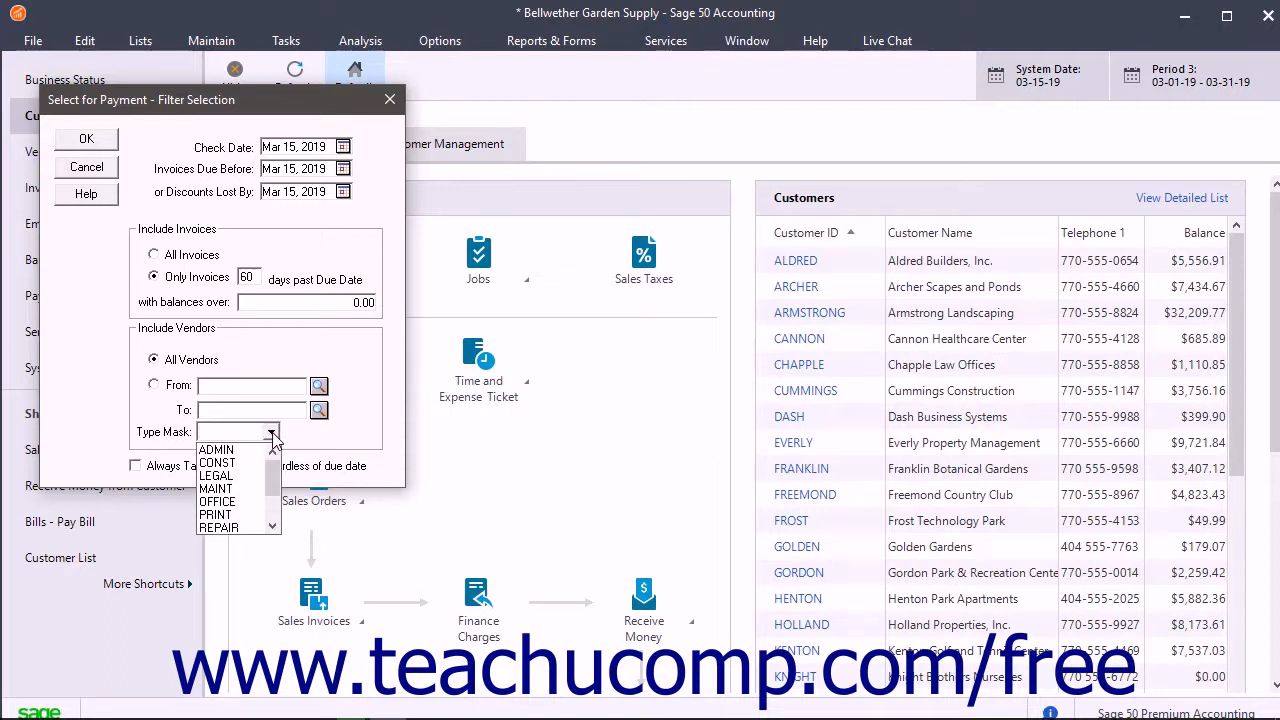
click(271, 431)
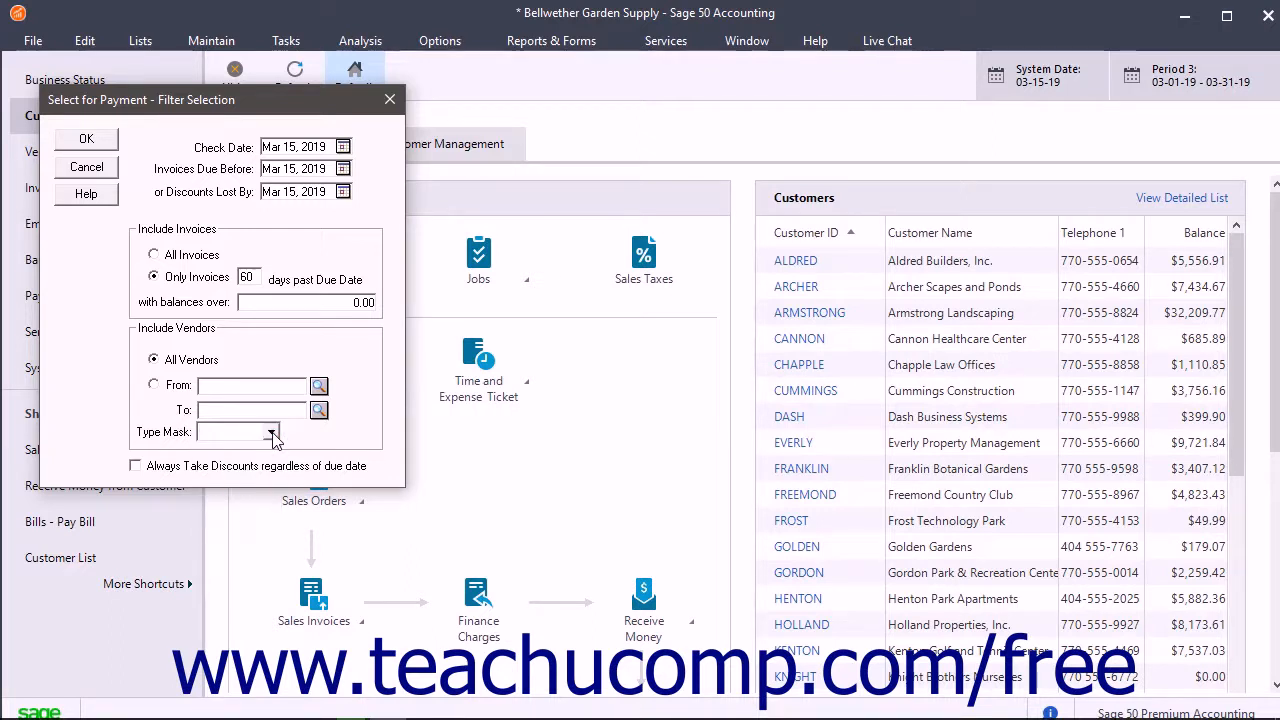
click(270, 434)
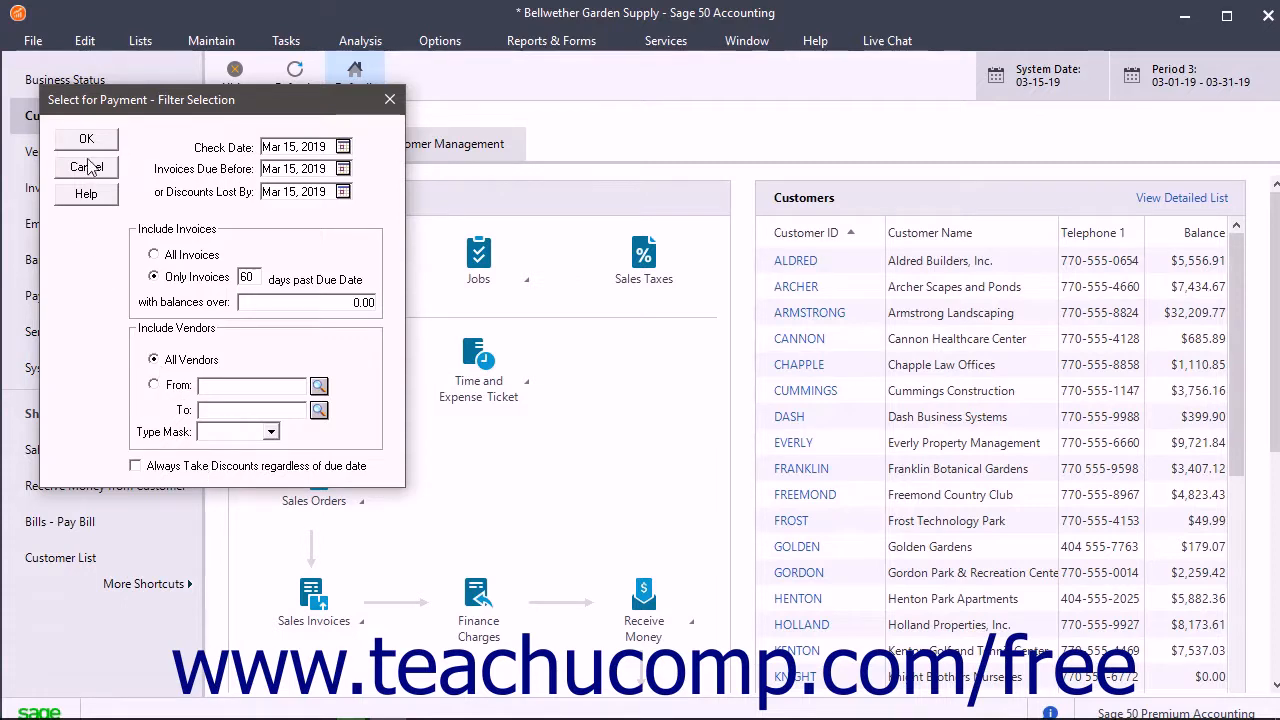
- Accept the filter to list six overdue invoices, then unmark all of them for payment
click(85, 138)
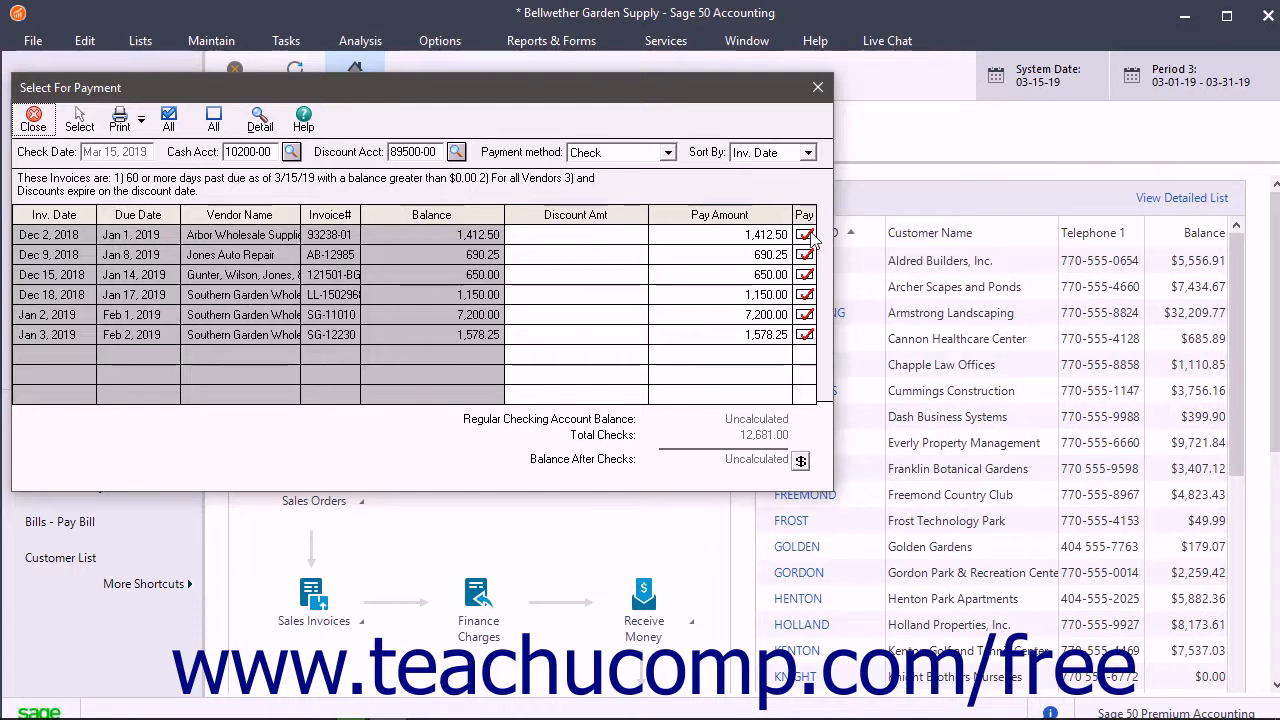
click(804, 234)
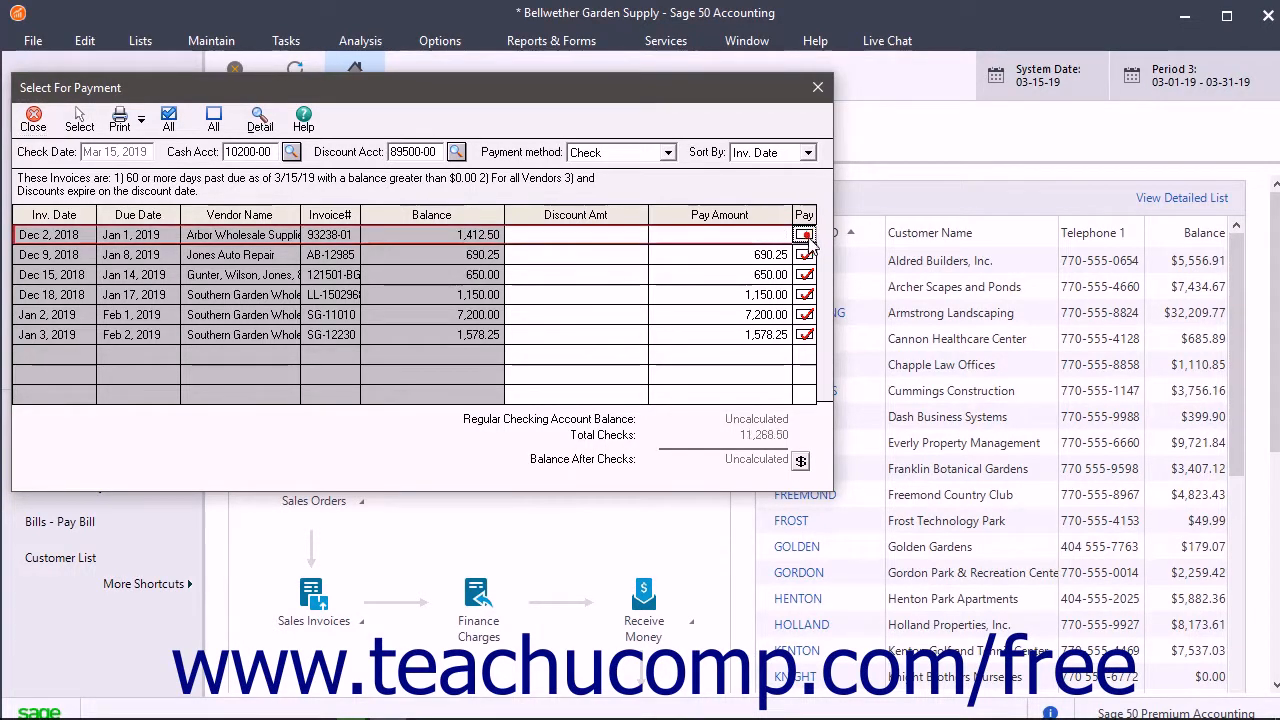
click(804, 234)
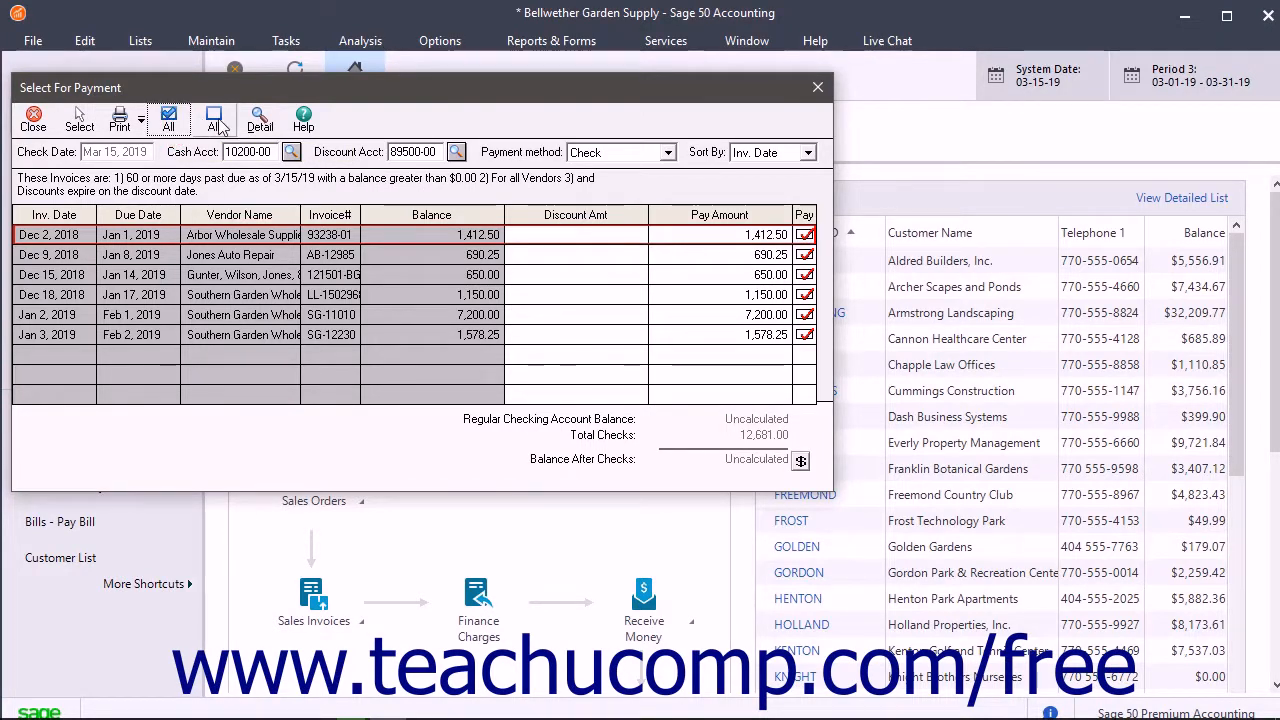
click(214, 117)
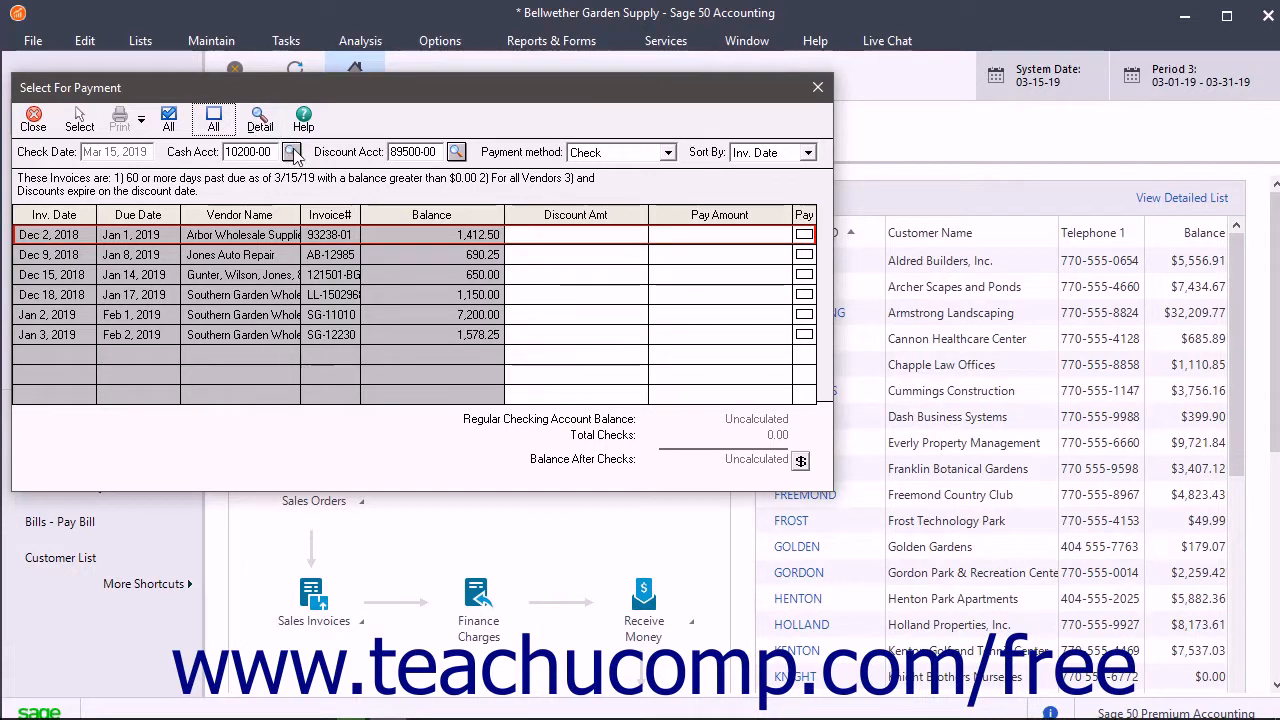
- Review the cash account lookup, keeping Regular Checking Account
click(292, 151)
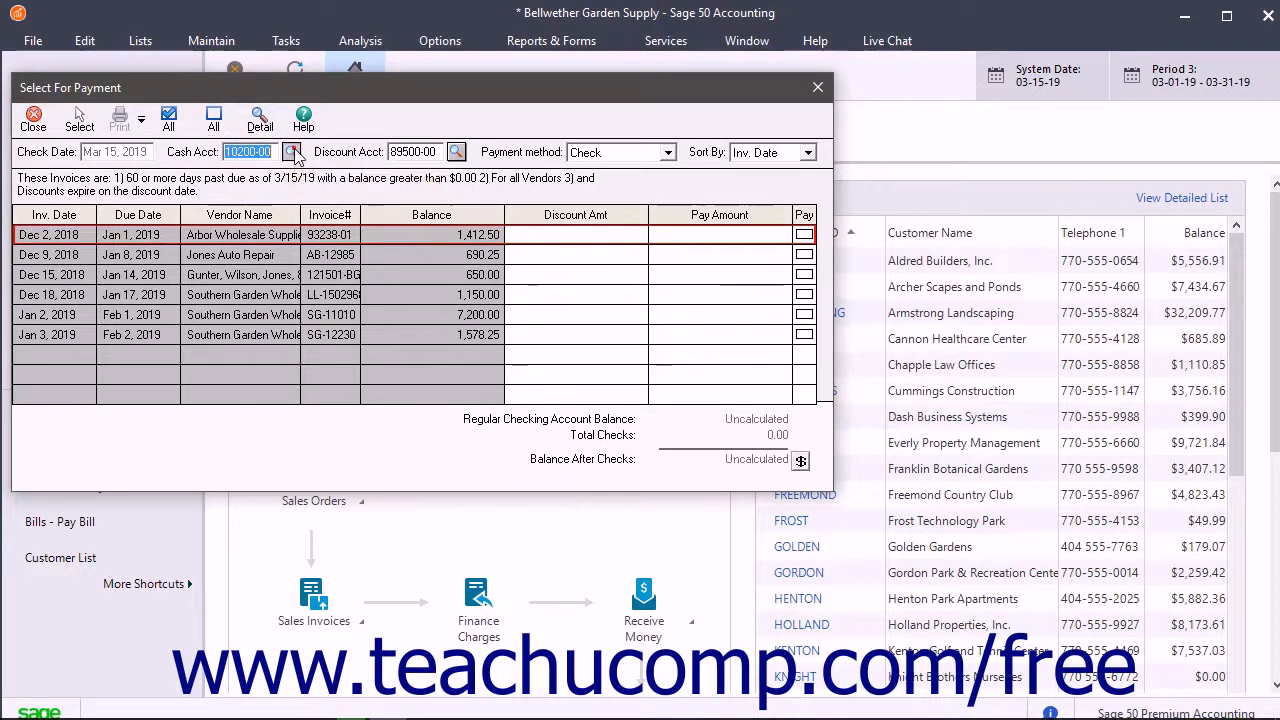
click(292, 152)
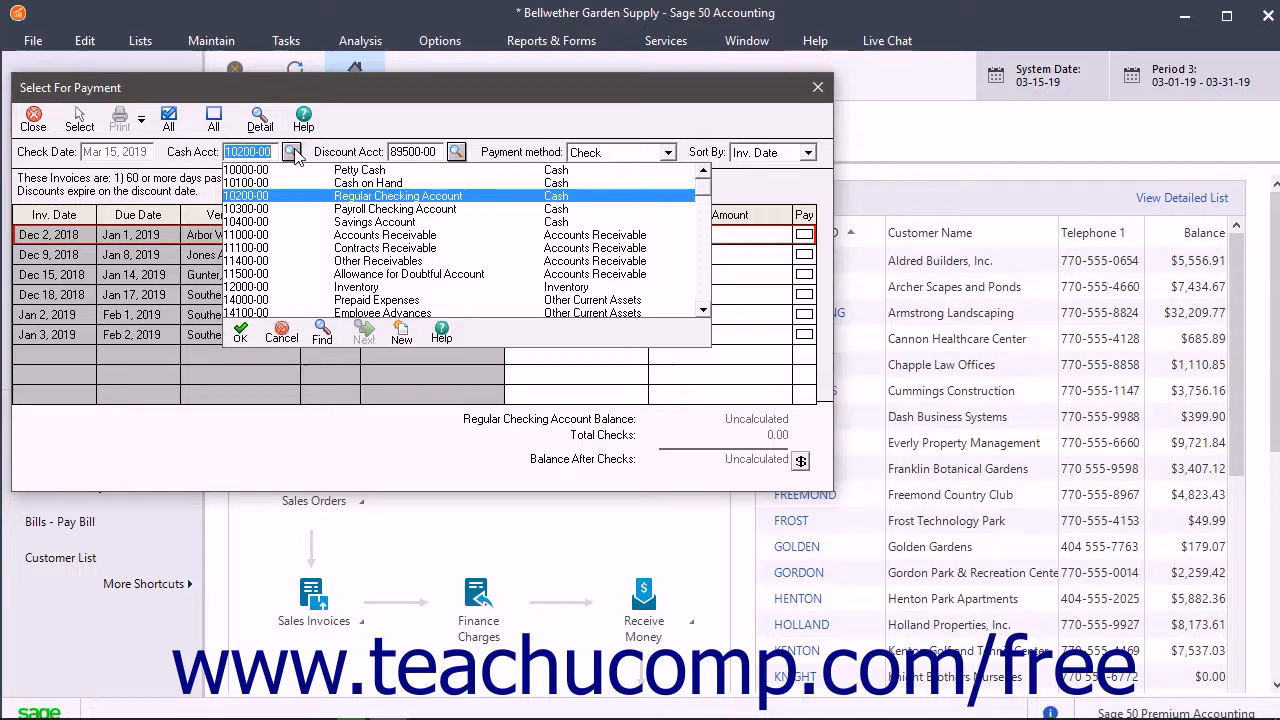
click(398, 195)
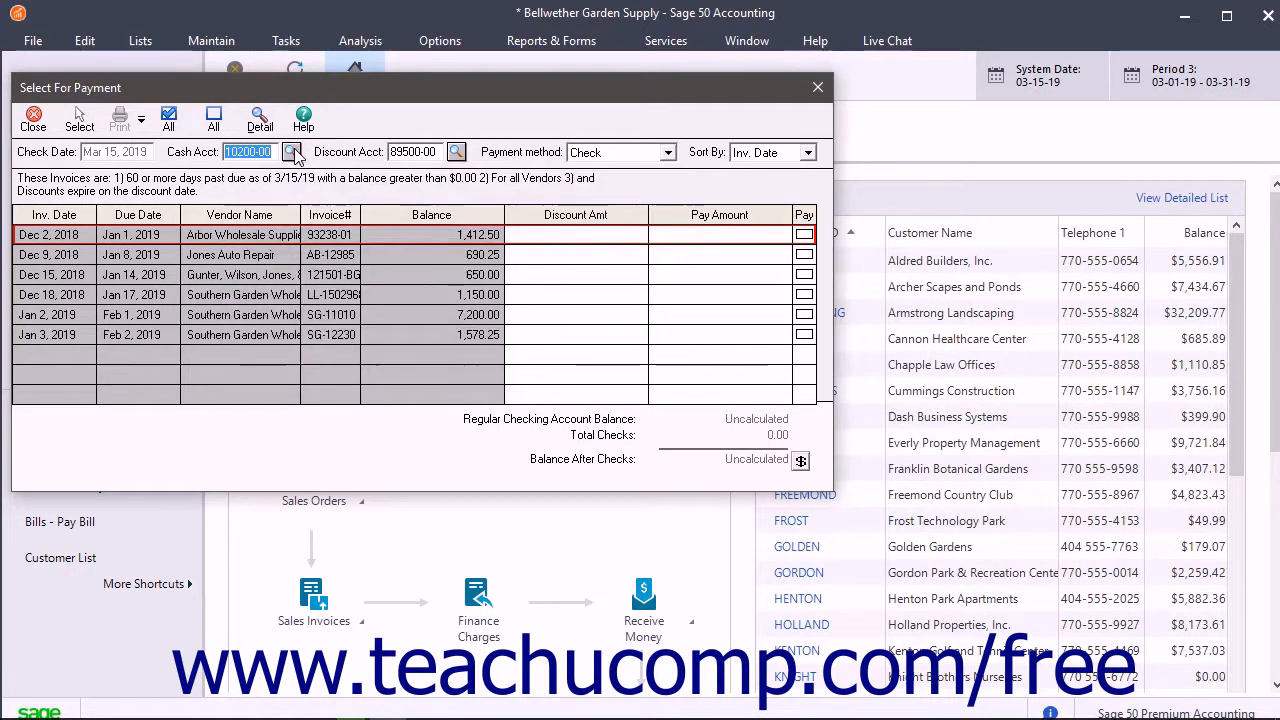
- Mark invoice 93238-01 to pay (1,412.50) and start printing the disbursement check
click(804, 234)
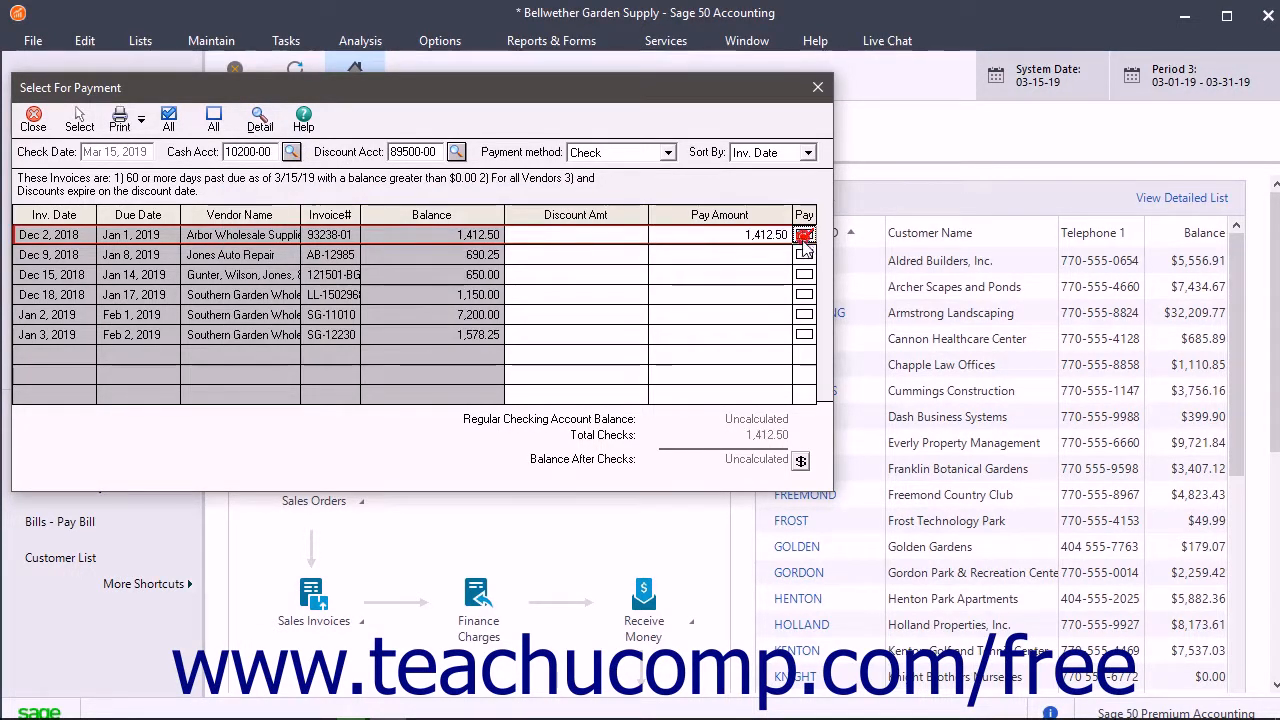
click(804, 235)
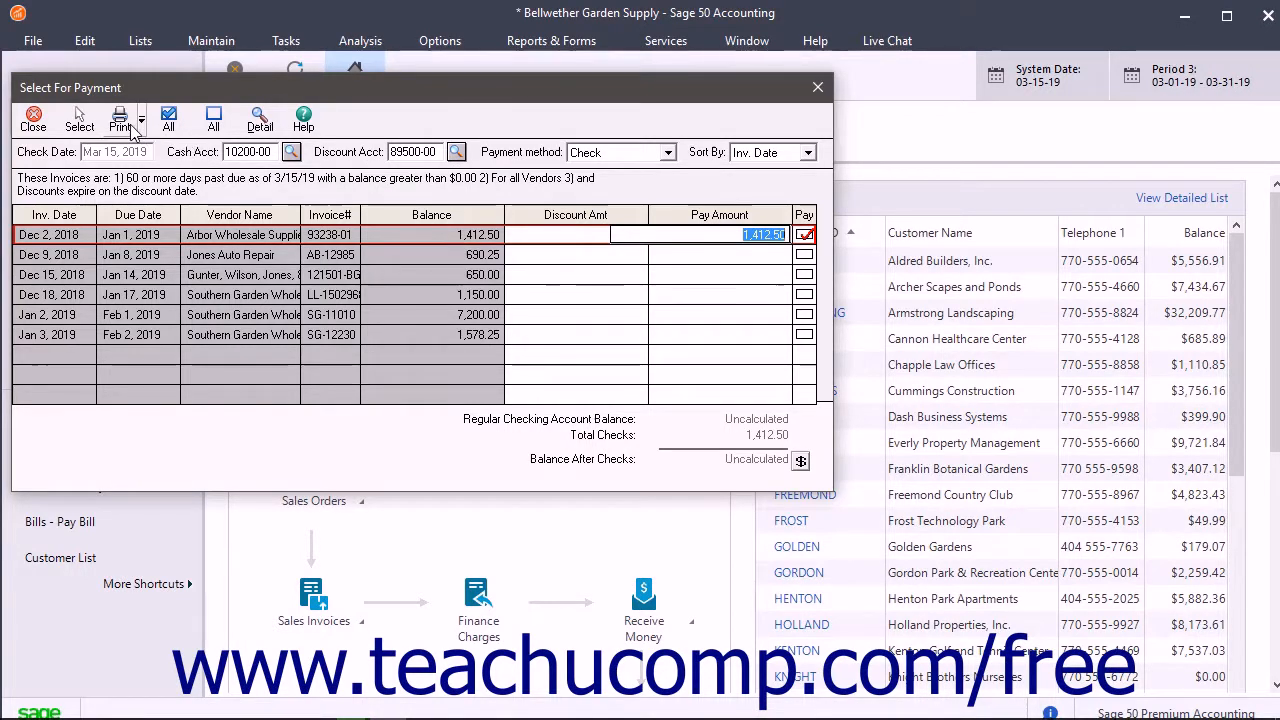
click(119, 120)
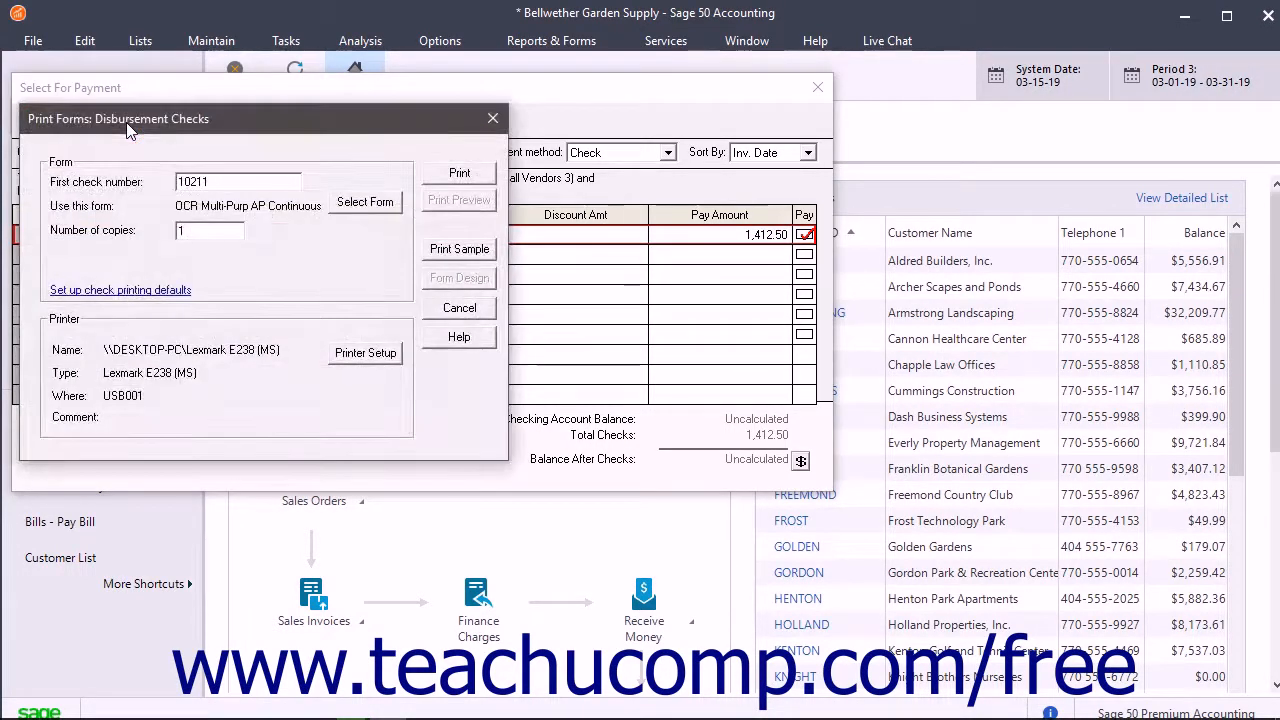